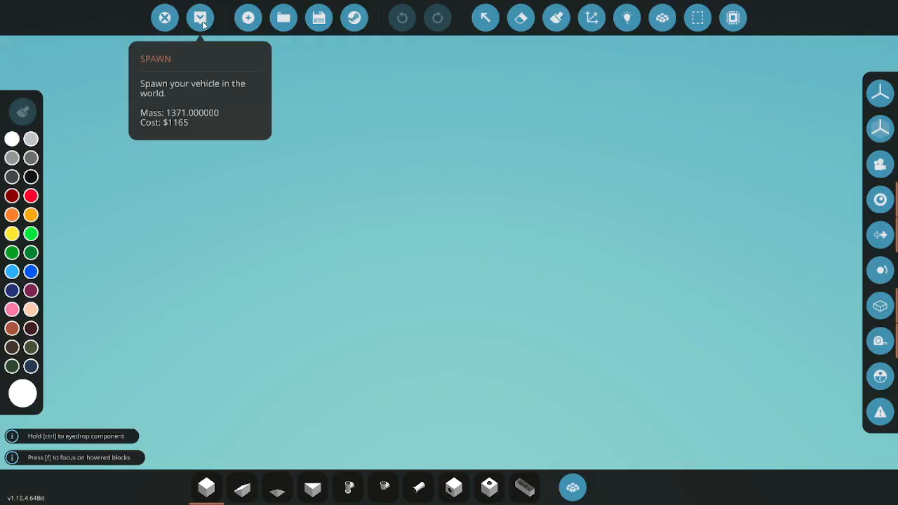
Switch the vehicle editor to the logic overlay and start editing a new microcontroller
click(199, 17)
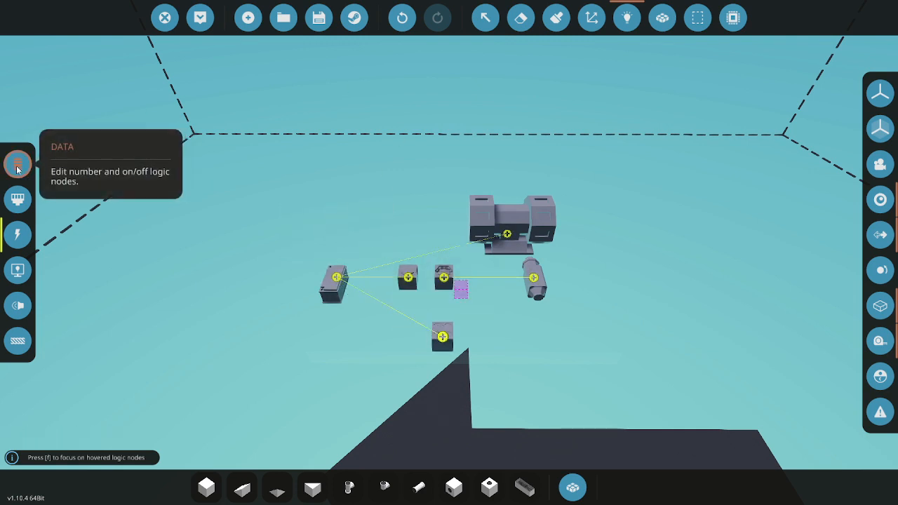
click(17, 163)
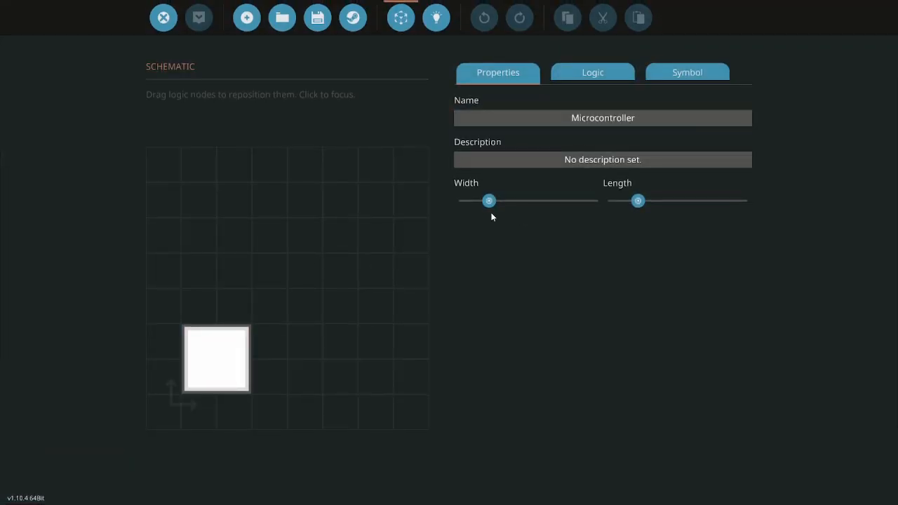
Widen the microcontroller one step and name it On/Off Comp
drag(488, 201, 508, 201)
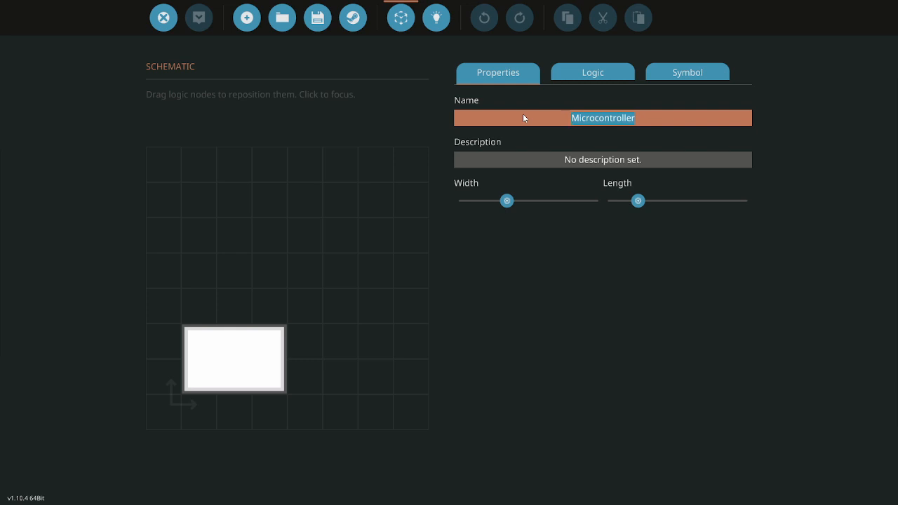
text(On/Off Comp)
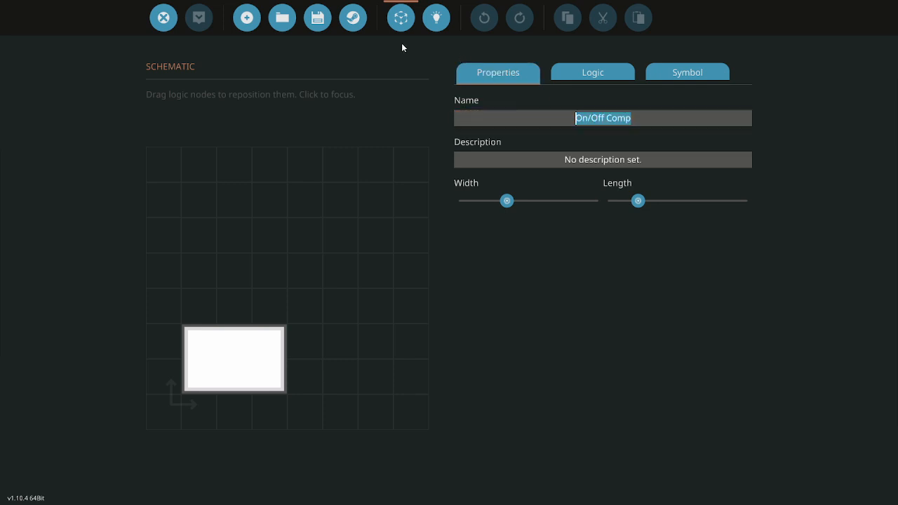
Add a composite input node named Panel to the microcontroller
click(592, 73)
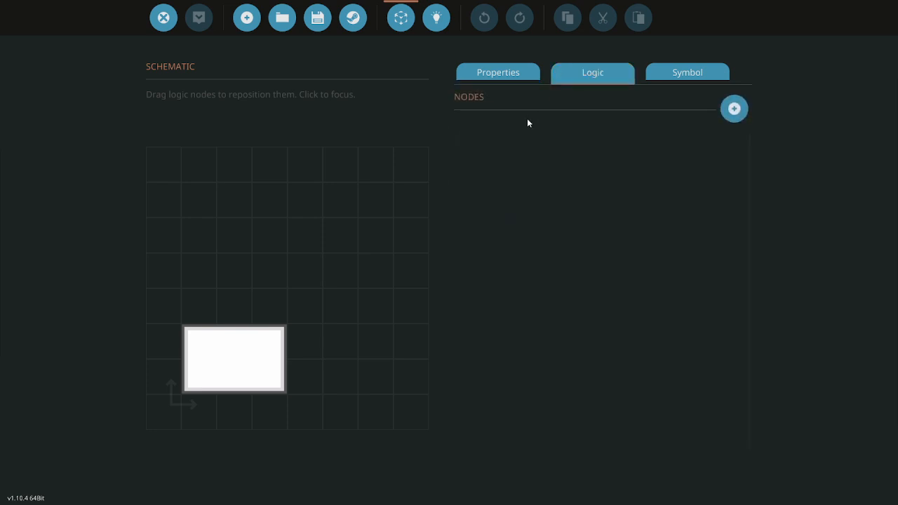
click(734, 108)
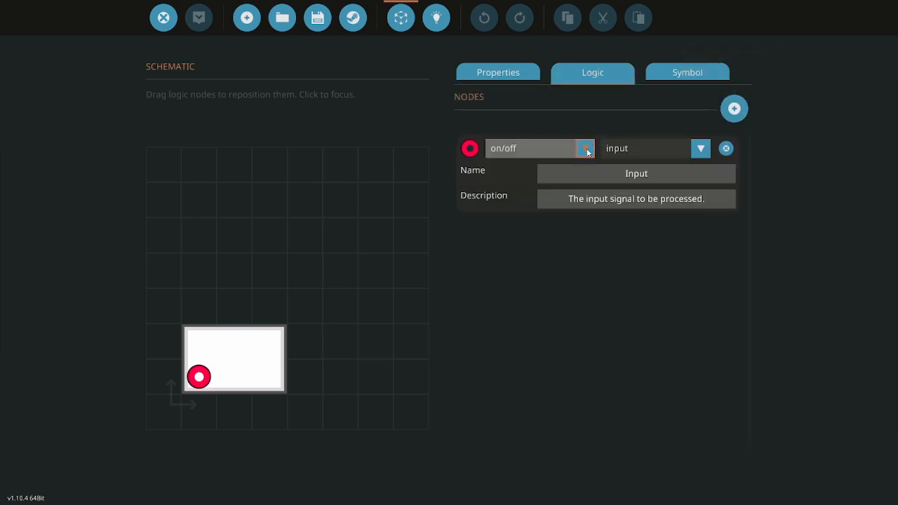
click(583, 149)
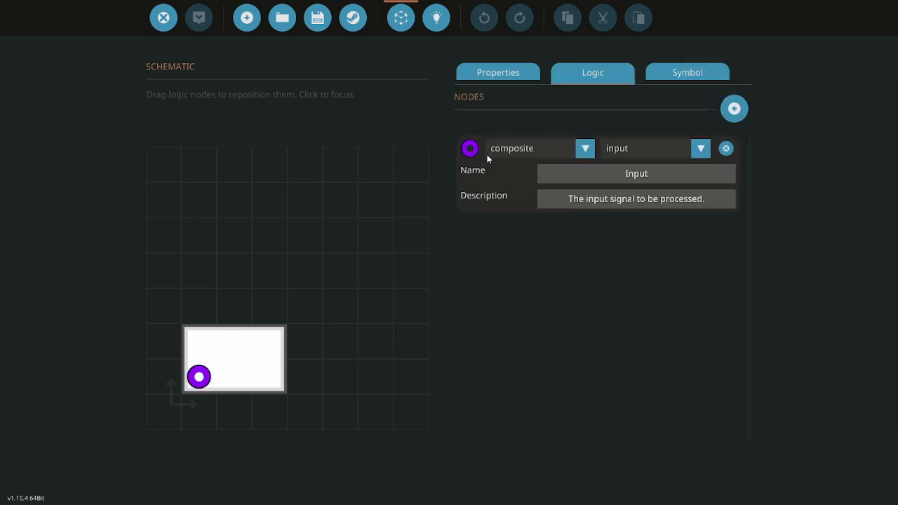
click(635, 174)
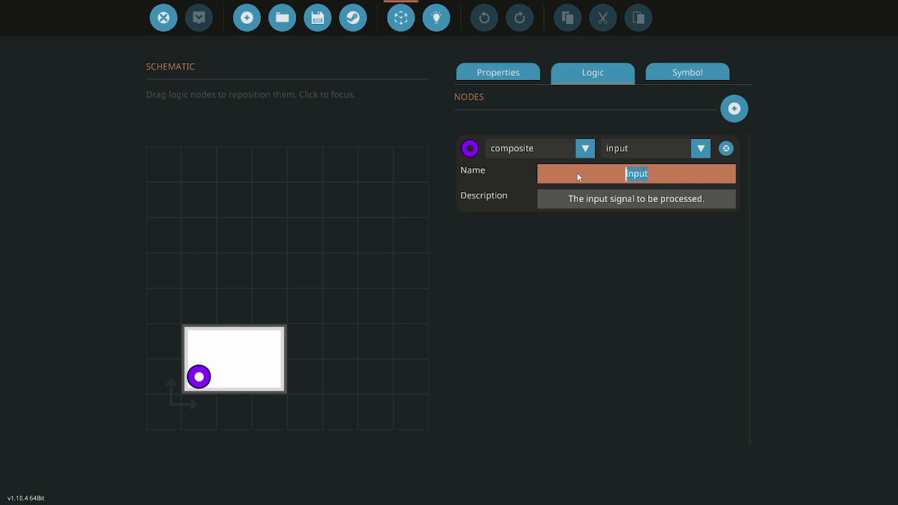
text(Panel)
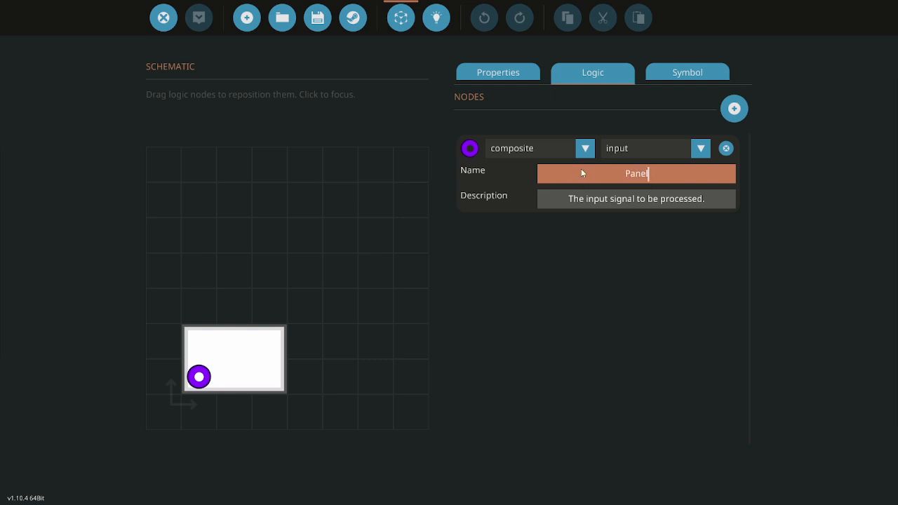
Add on/off output nodes named Light, Spot Light, Siren and a fourth output
click(733, 108)
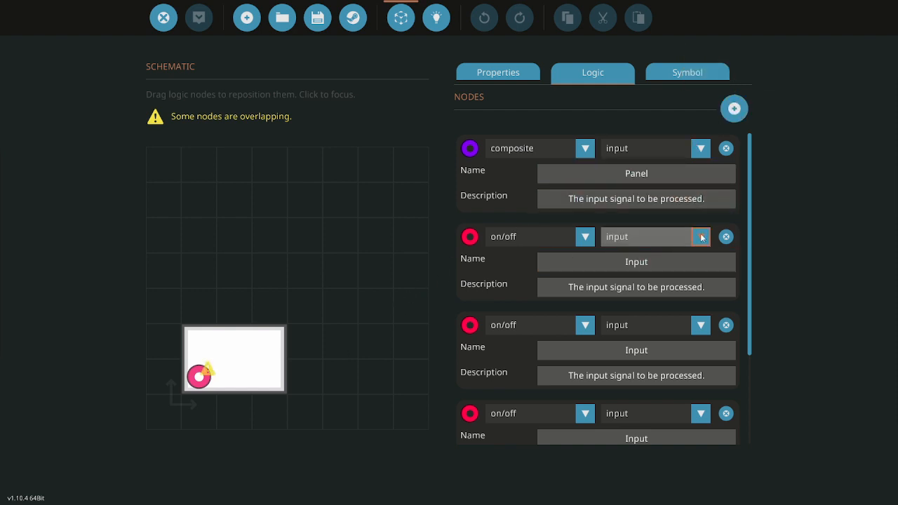
click(699, 236)
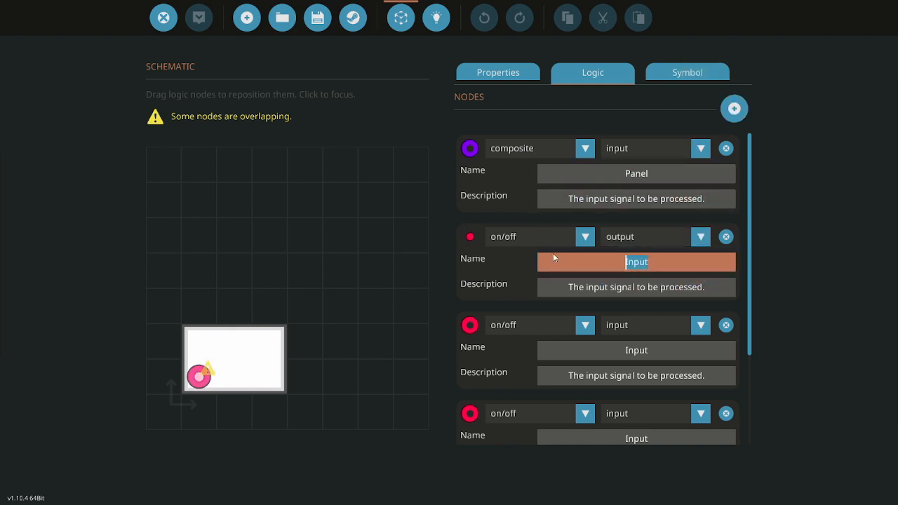
text(Light)
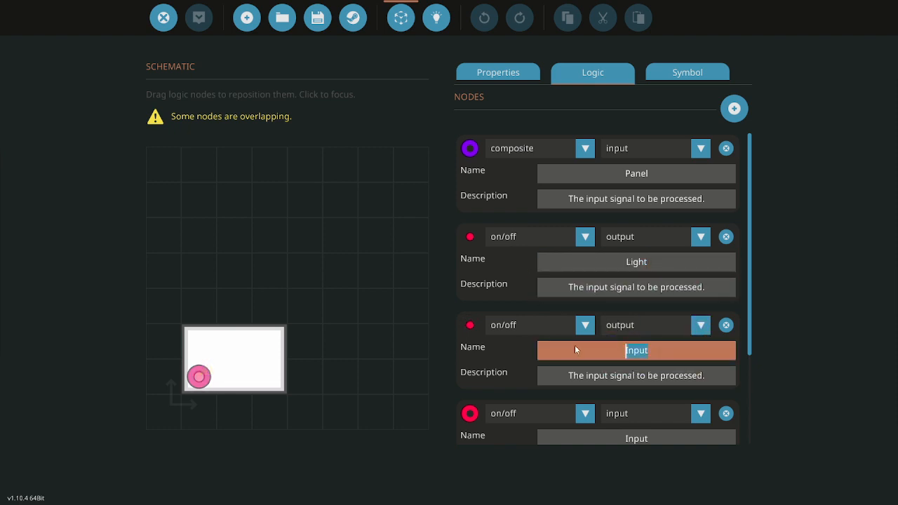
text(Spot Light)
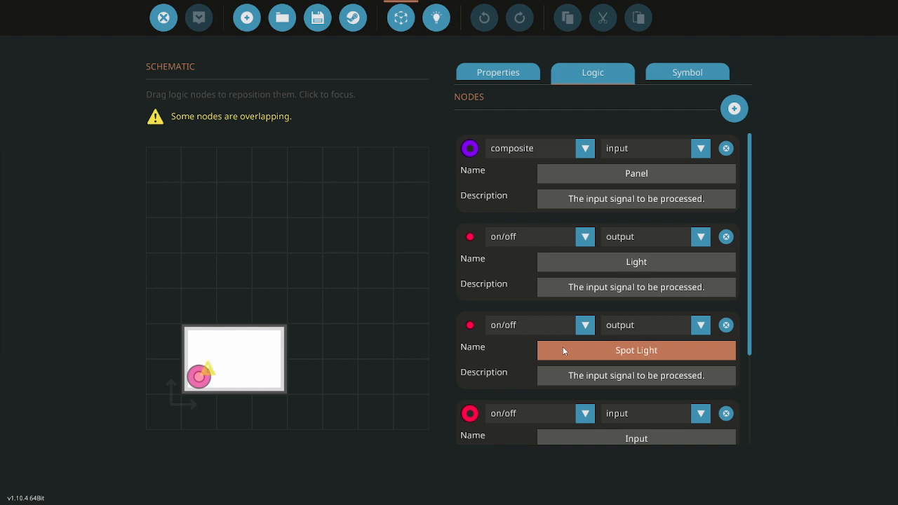
scroll(down, 3)
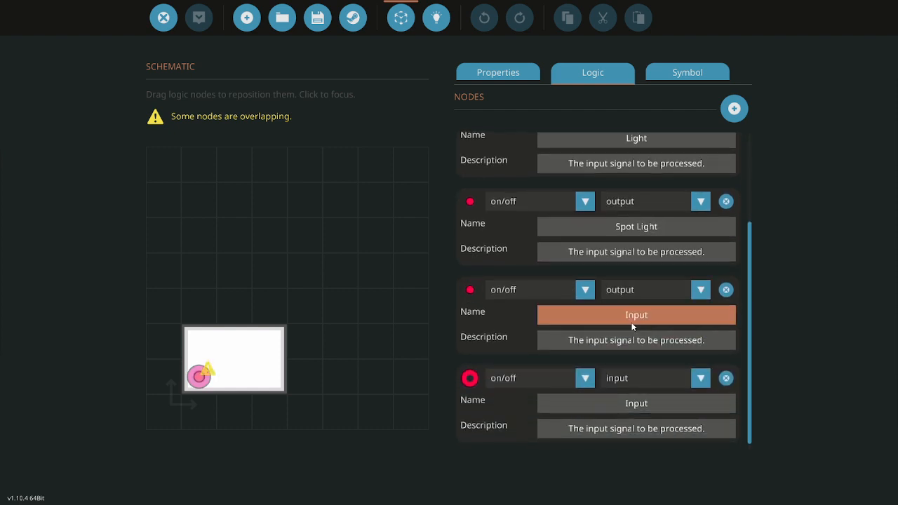
text(Sin)
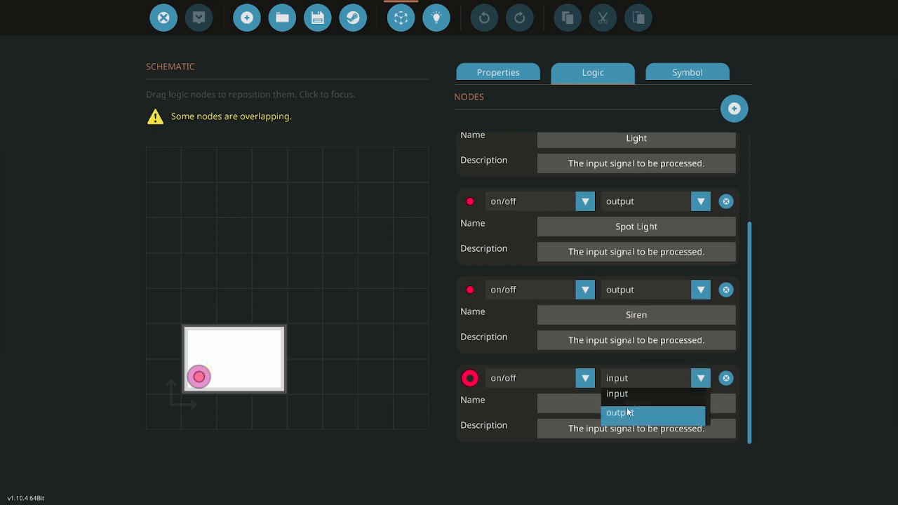
click(620, 412)
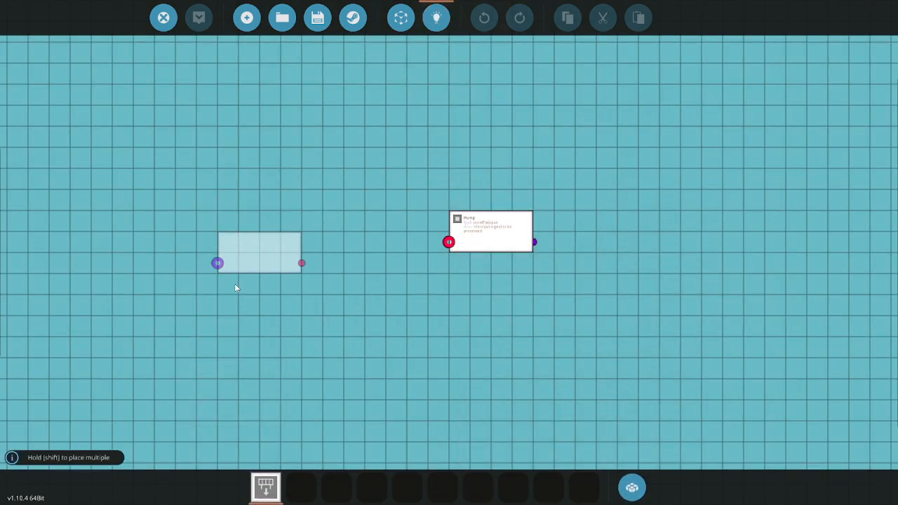
Move the output nodes to the right and stack Light above the others
drag(259, 252, 512, 294)
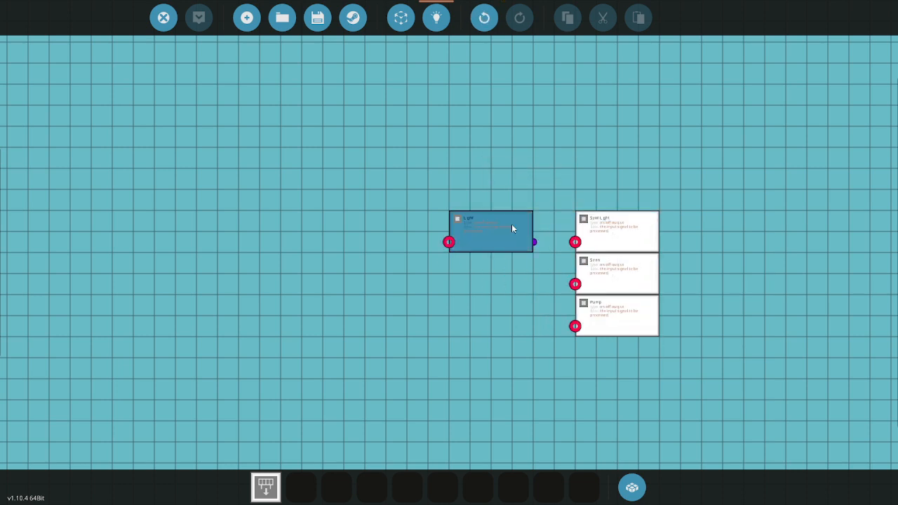
drag(490, 232, 617, 190)
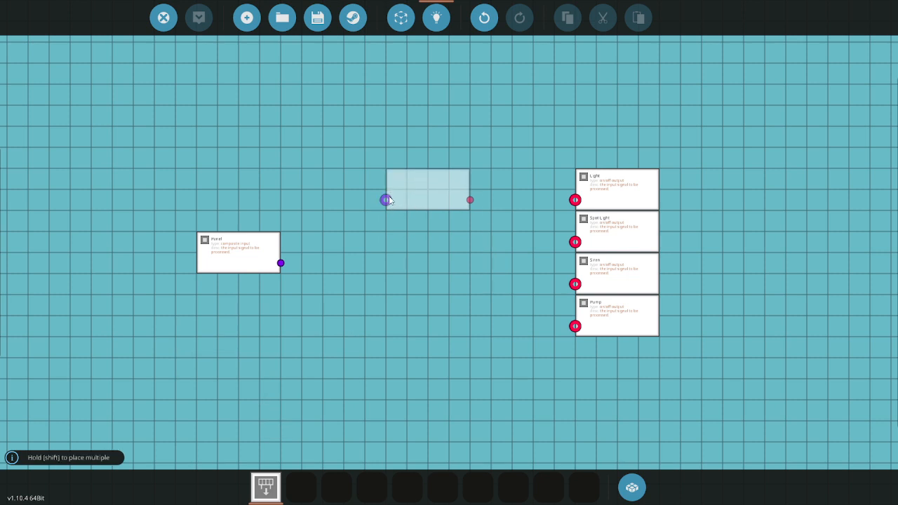
Place Composite Read (On/Off) nodes linking the Panel input to each output
click(428, 190)
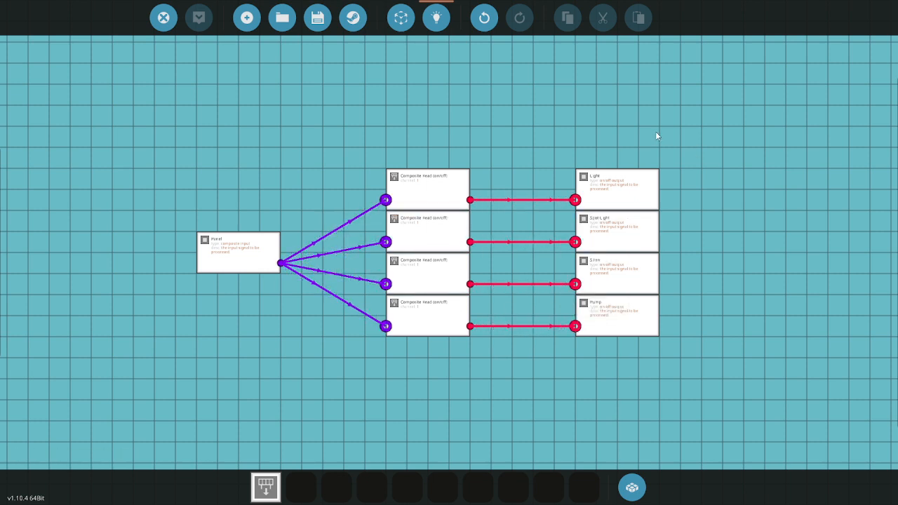
click(615, 314)
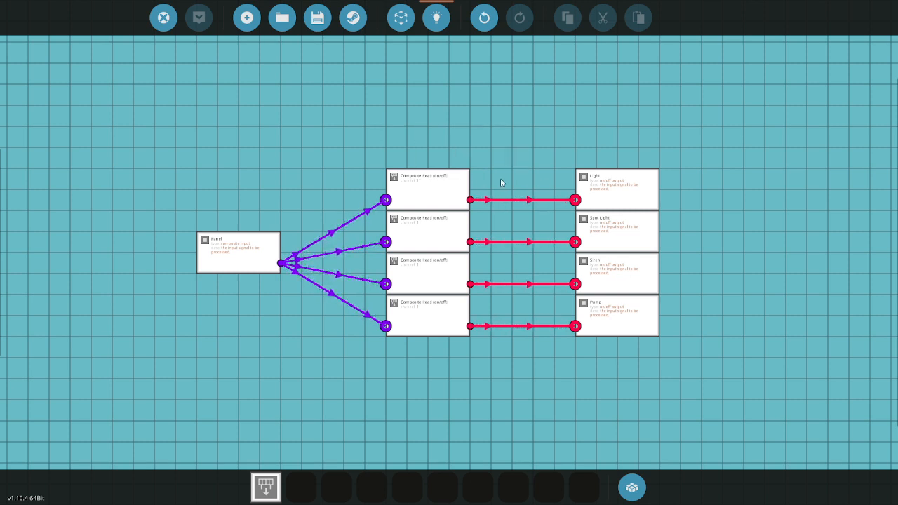
click(428, 232)
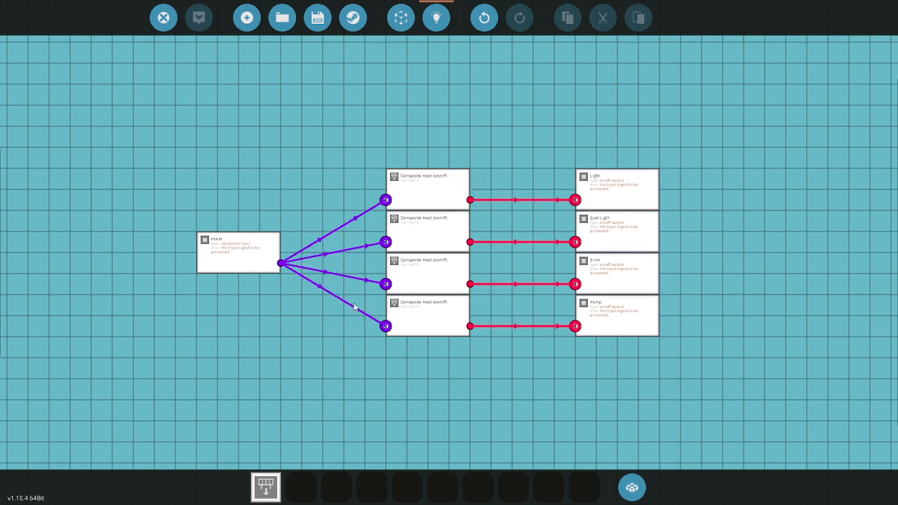
click(426, 231)
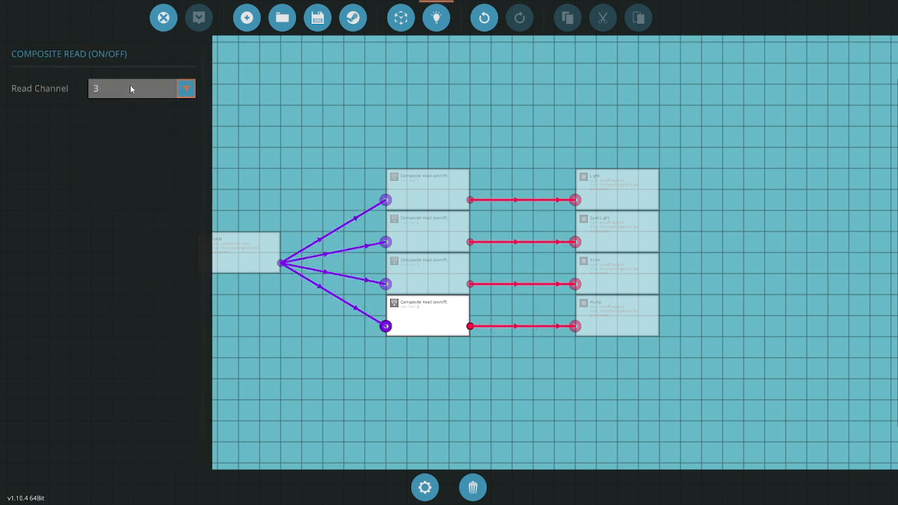
Confirm the composite reads' channels and bring up the saved-microcontrollers library
click(427, 186)
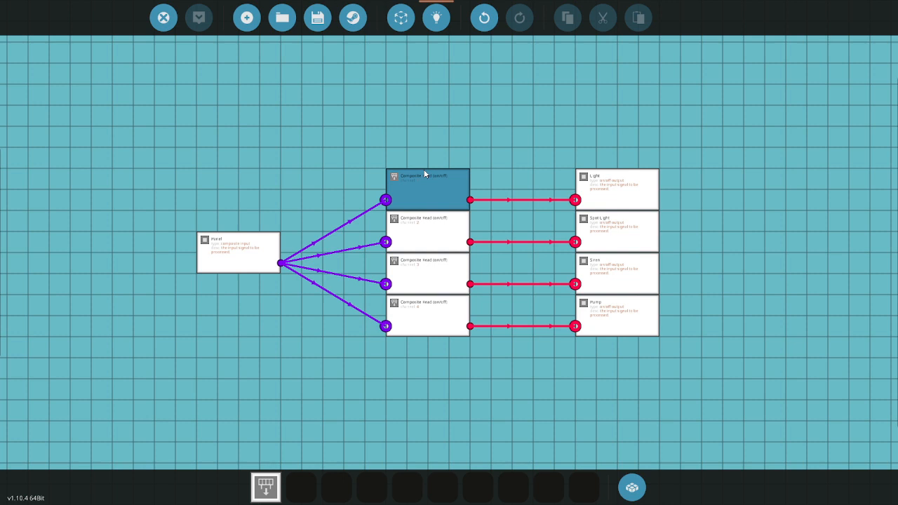
click(616, 190)
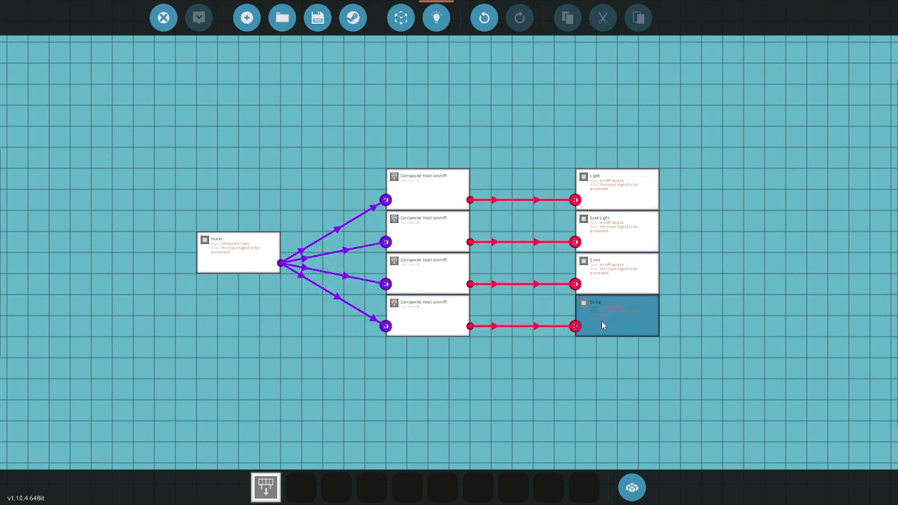
click(317, 17)
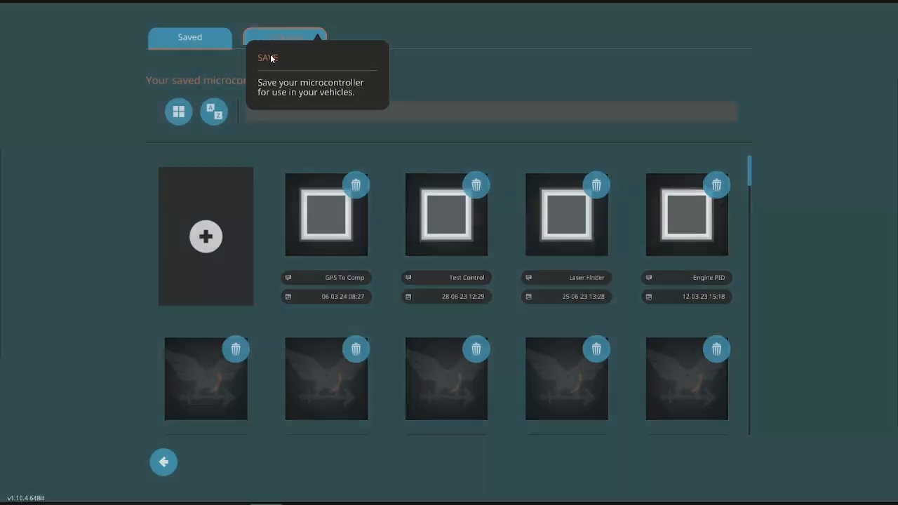
Save the microcontroller to the library as OnOff Comp
click(284, 36)
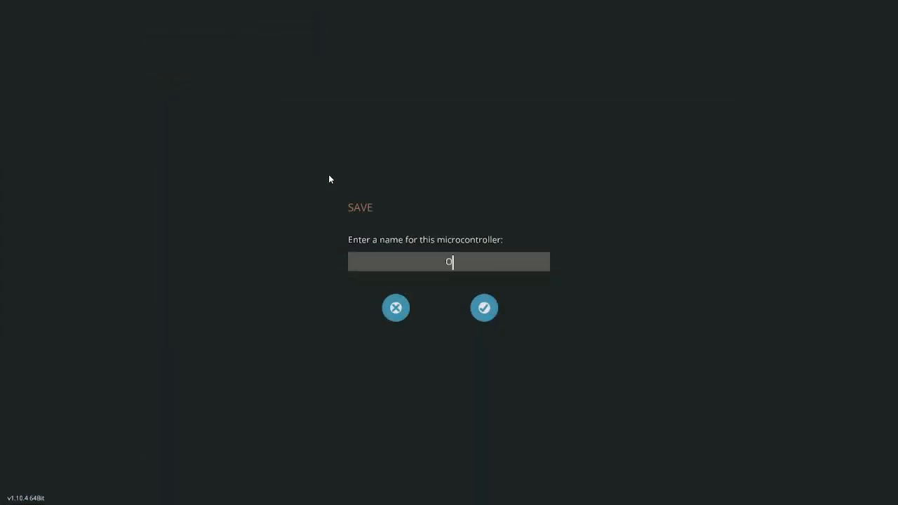
text(nOff Comp)
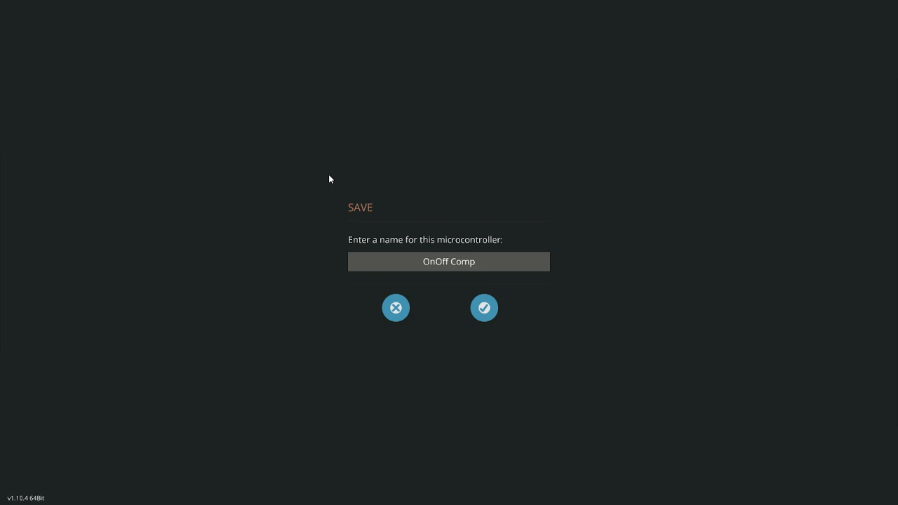
click(449, 262)
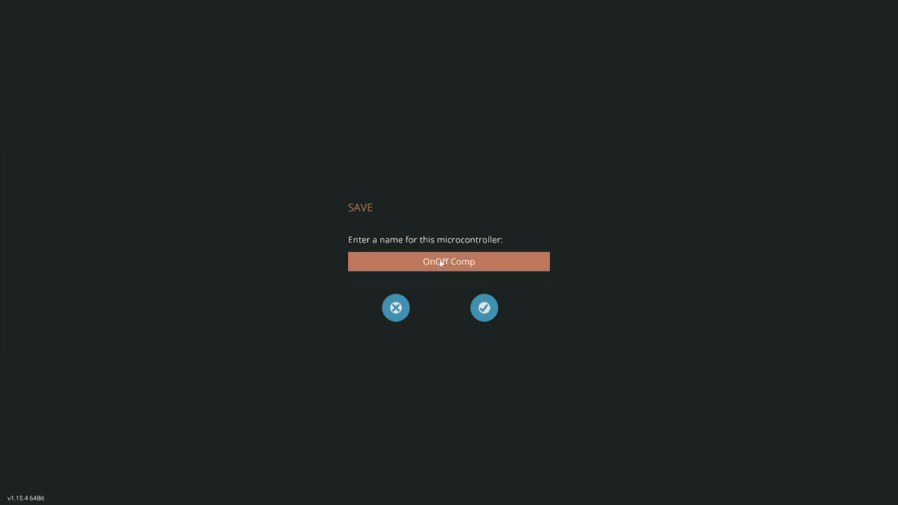
click(484, 307)
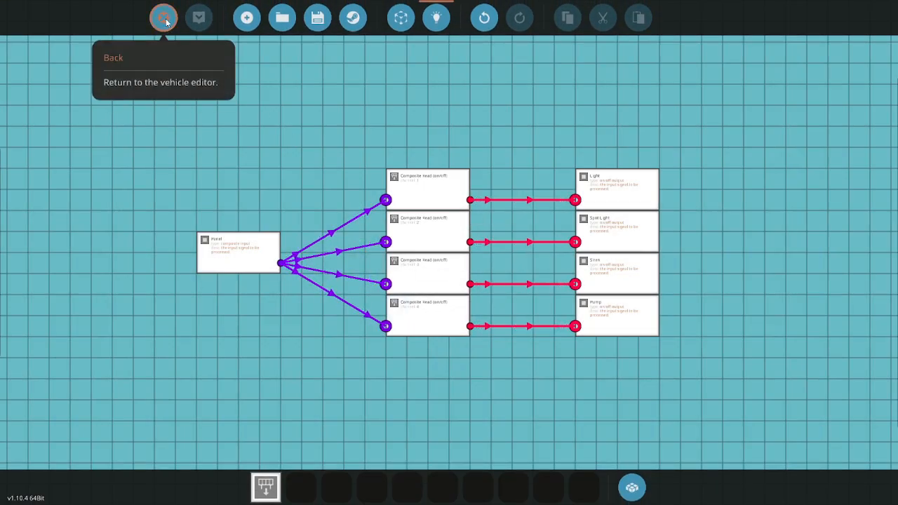
Return to the vehicle editor and search the inventory for the OnOff component
click(163, 17)
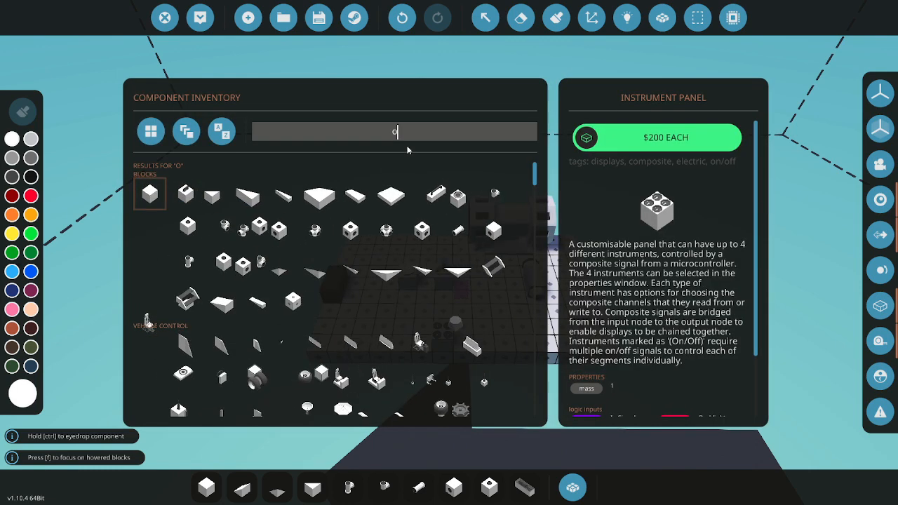
text(noff)
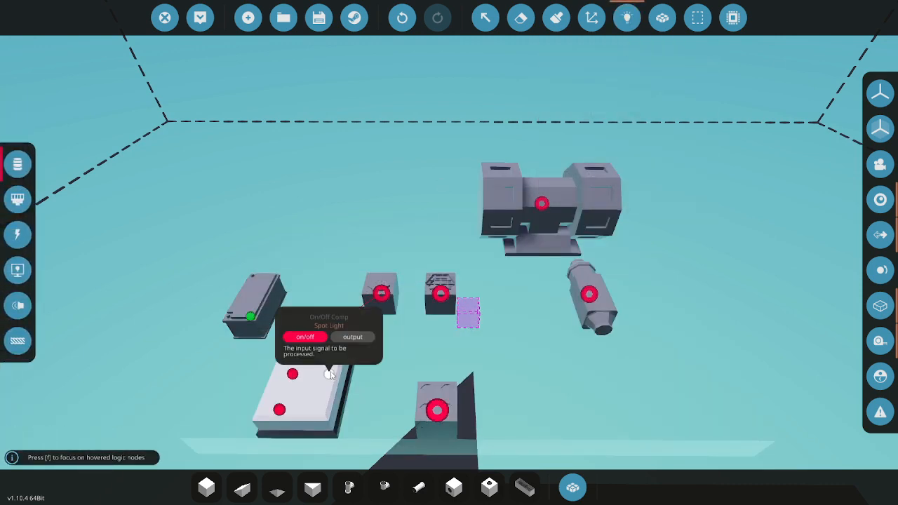
Wire the Spot Light on/off signal and switch to composite logic mode
drag(292, 373, 541, 203)
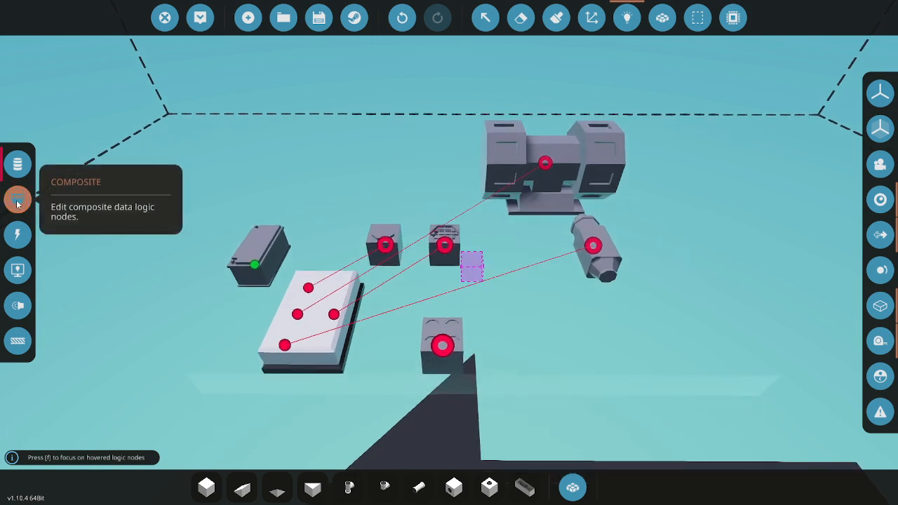
click(17, 199)
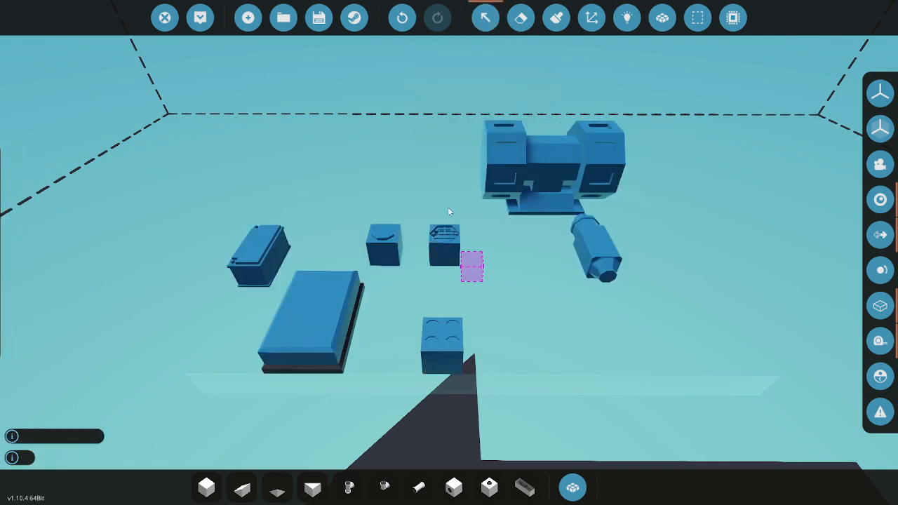
Name the first instruments Light and Spot Light, making Spot Light a button with its channel
click(314, 317)
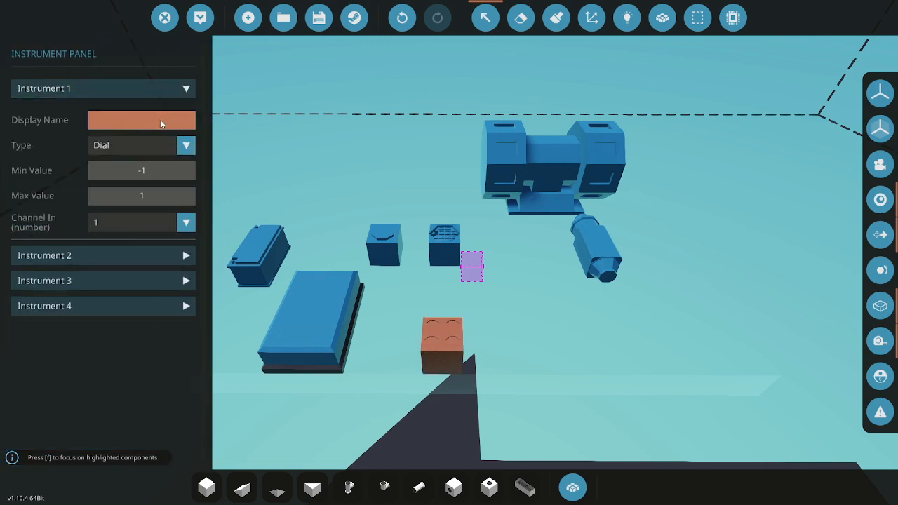
text(Light)
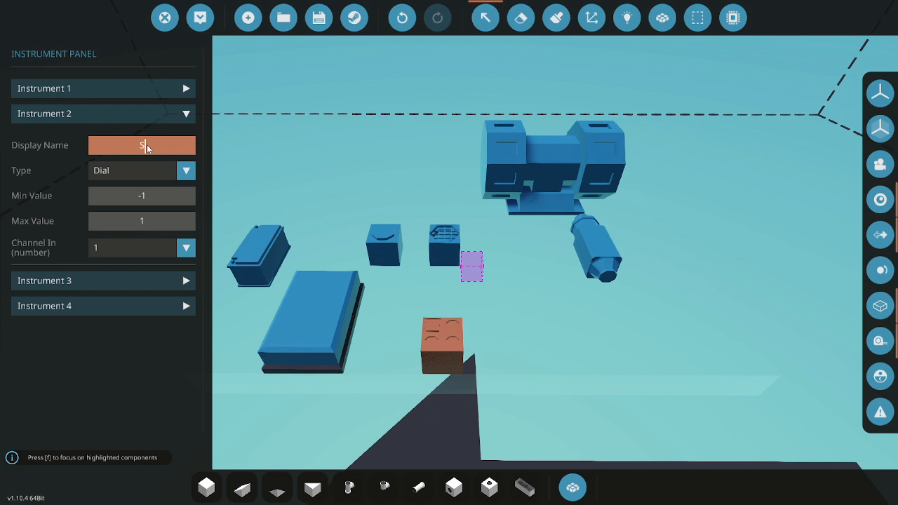
text(Spot Light)
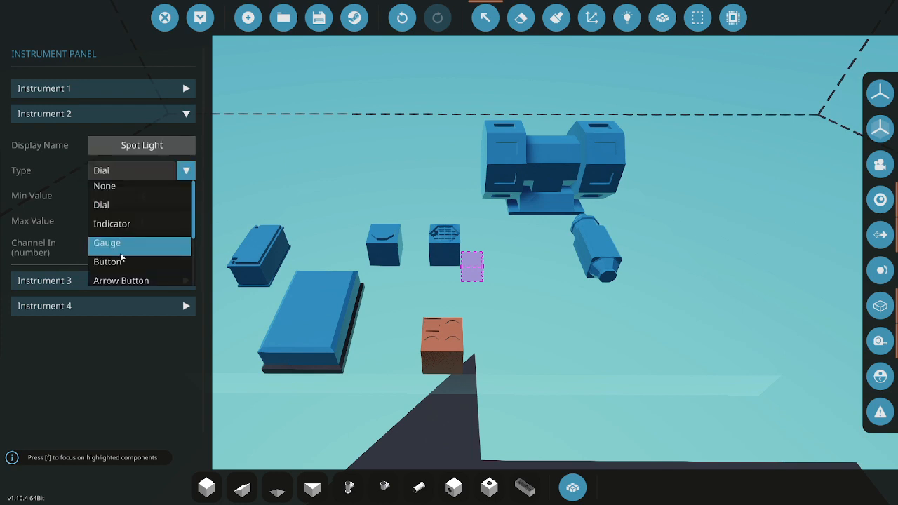
click(106, 261)
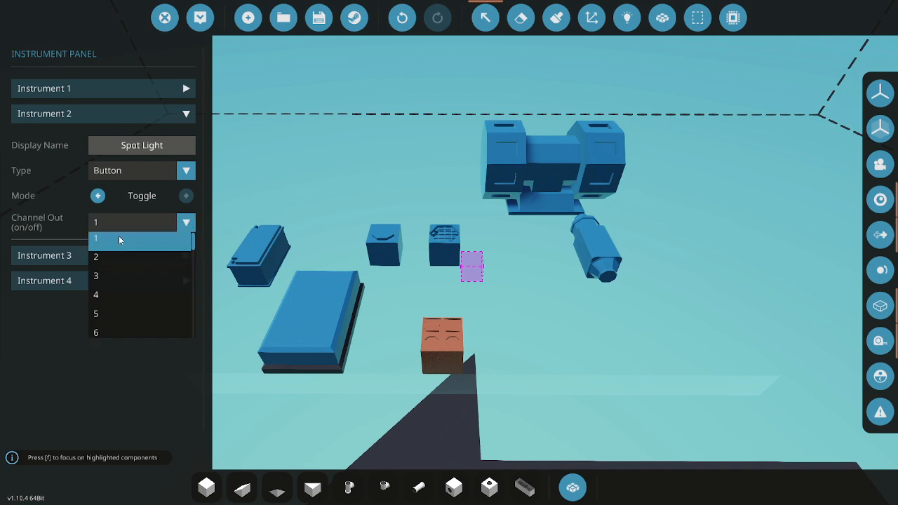
click(95, 256)
text(S)
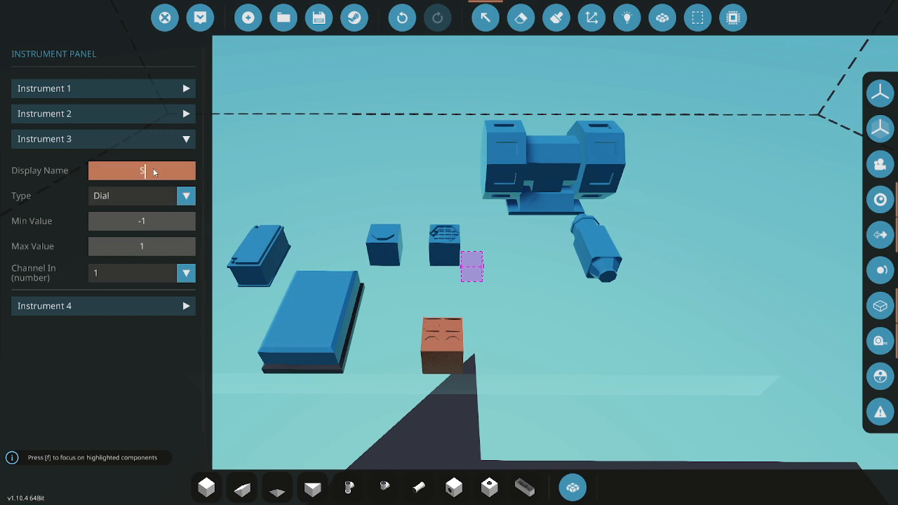
Name the third instrument Siren and make the Pump instrument a button
text(iren)
text(Pu)
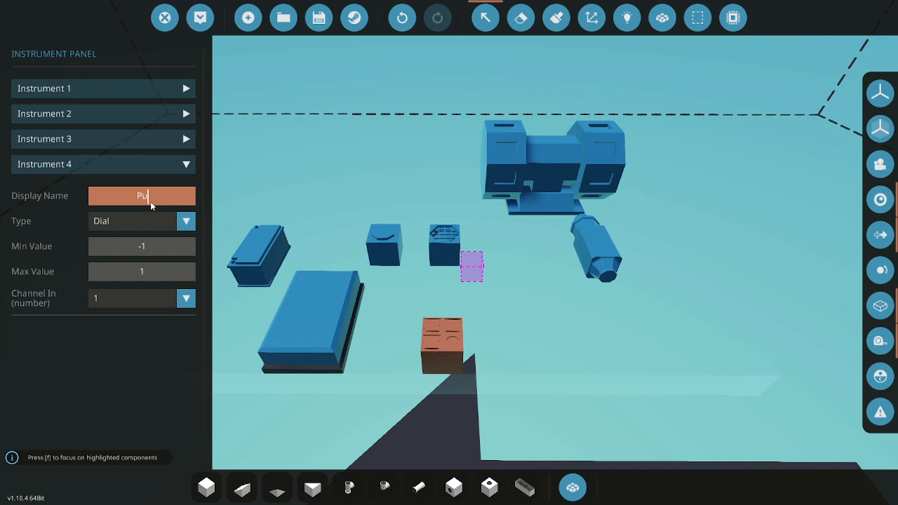
click(185, 220)
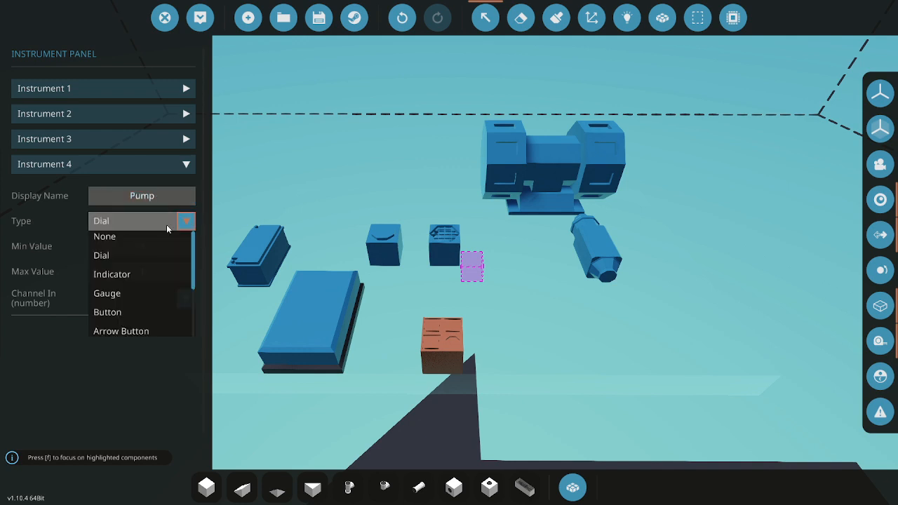
click(107, 312)
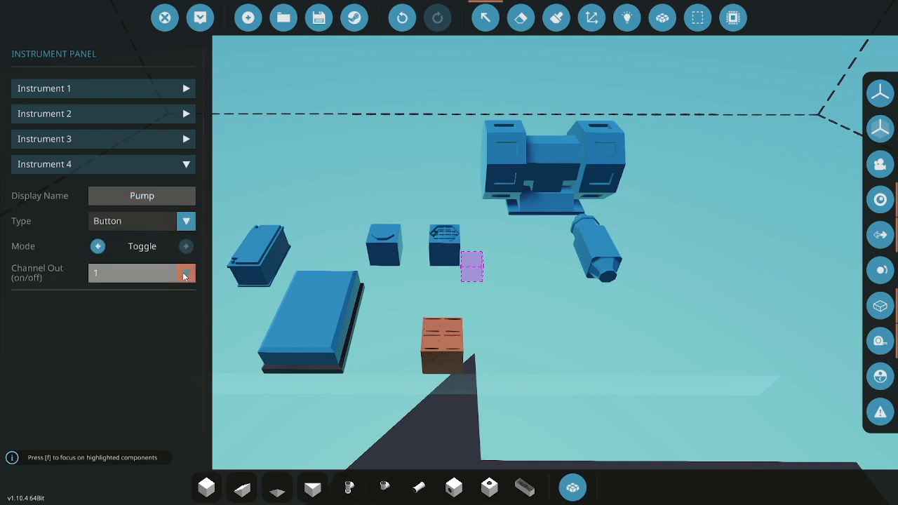